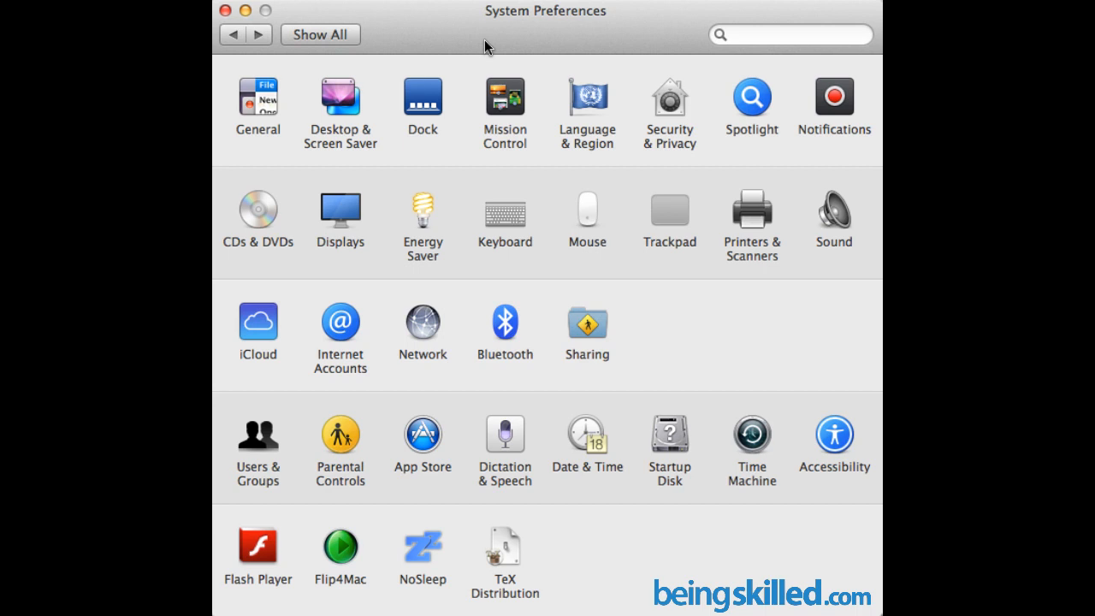
pyautogui.moveTo(756, 91)
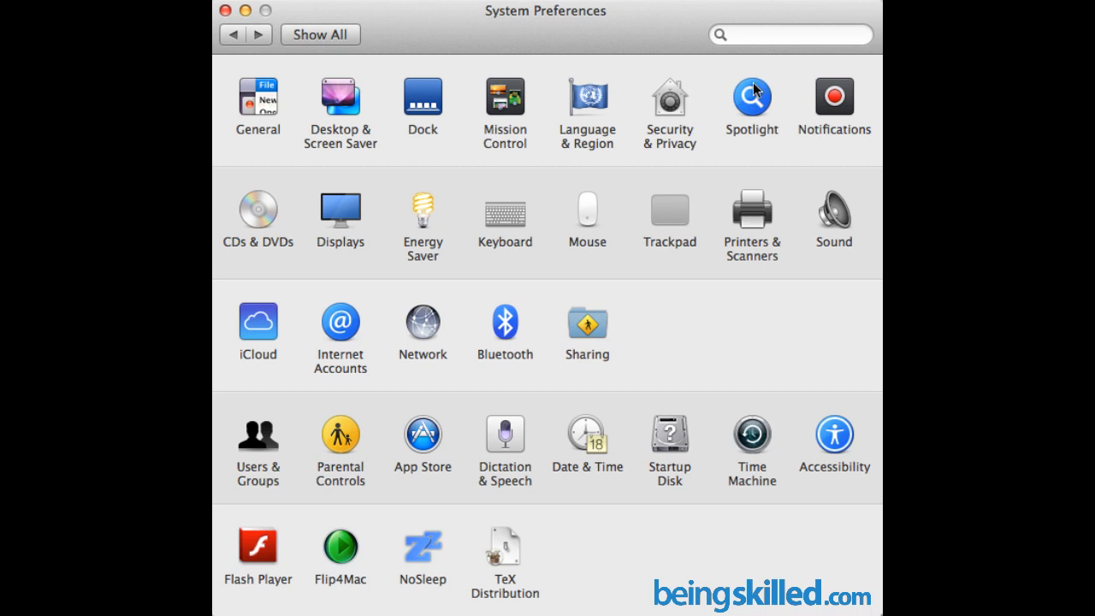
pyautogui.moveTo(768, 120)
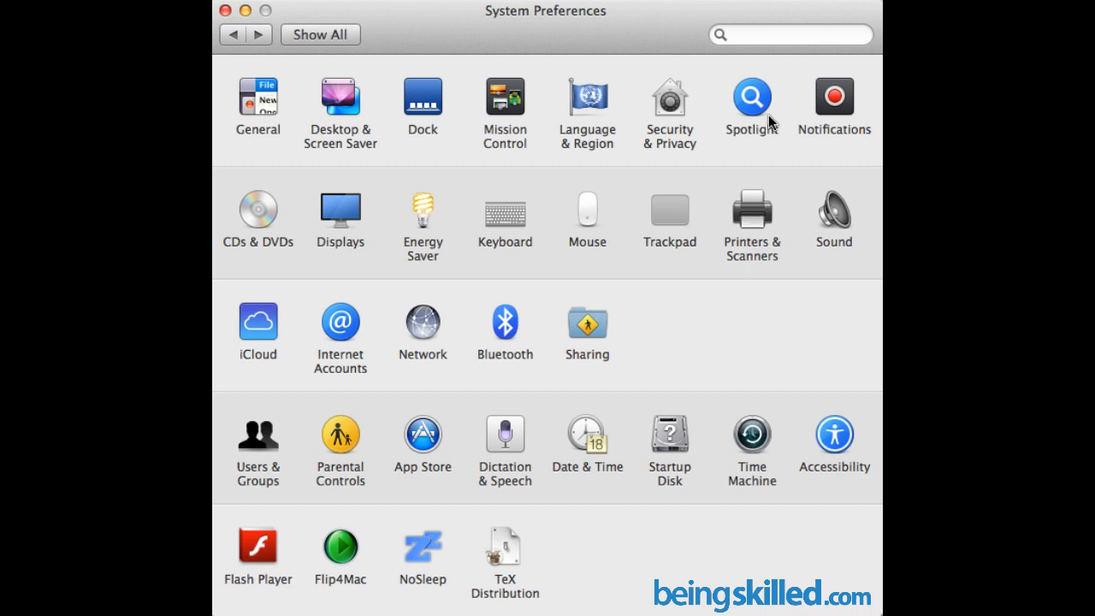
pyautogui.moveTo(636, 175)
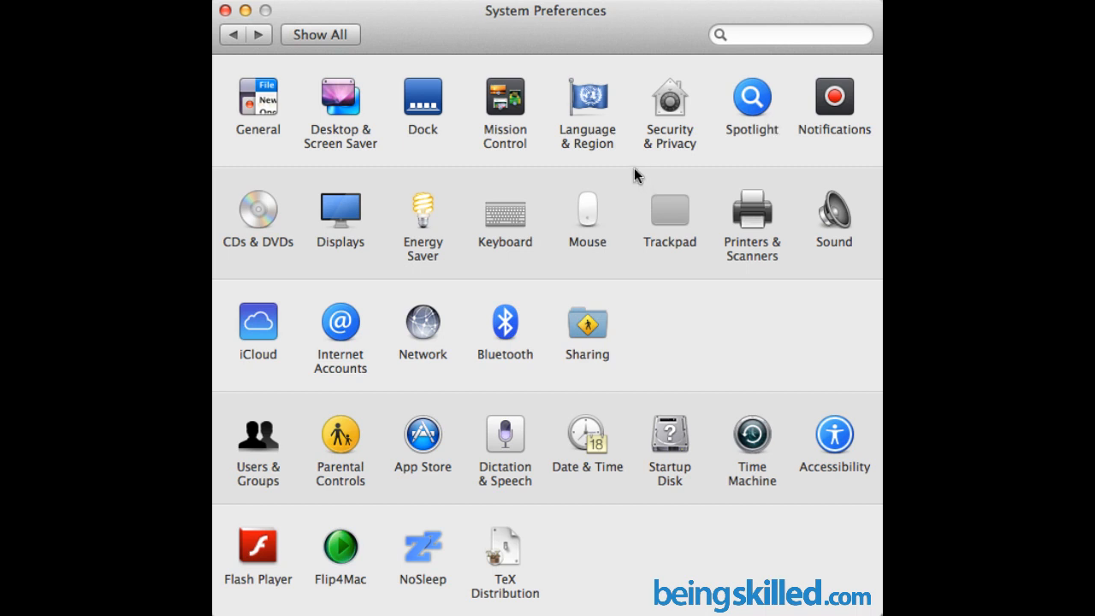
pyautogui.moveTo(510, 27)
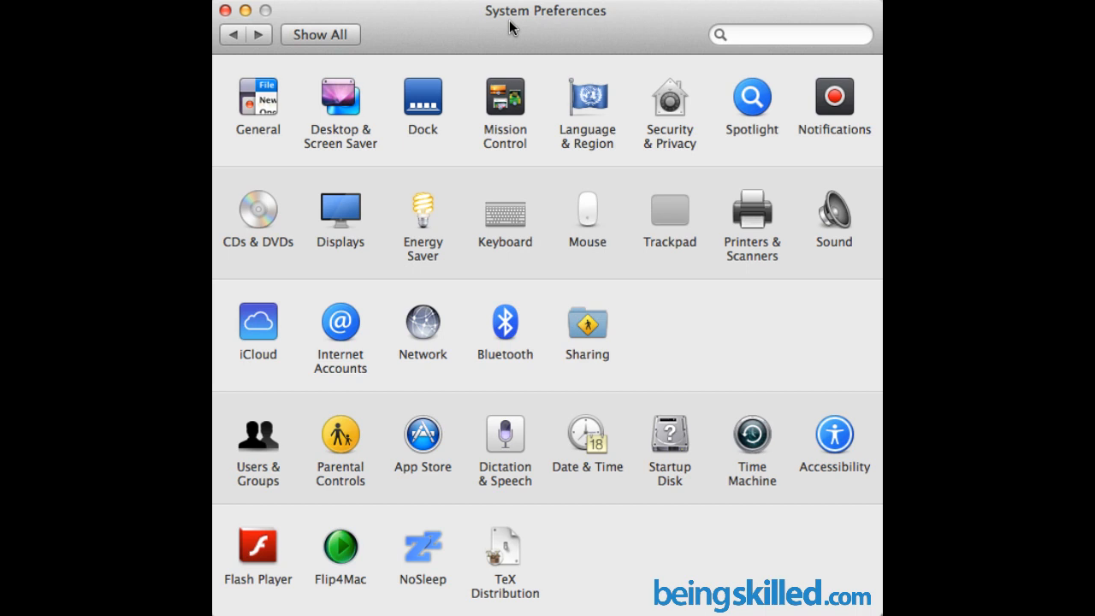
pyautogui.moveTo(436, 219)
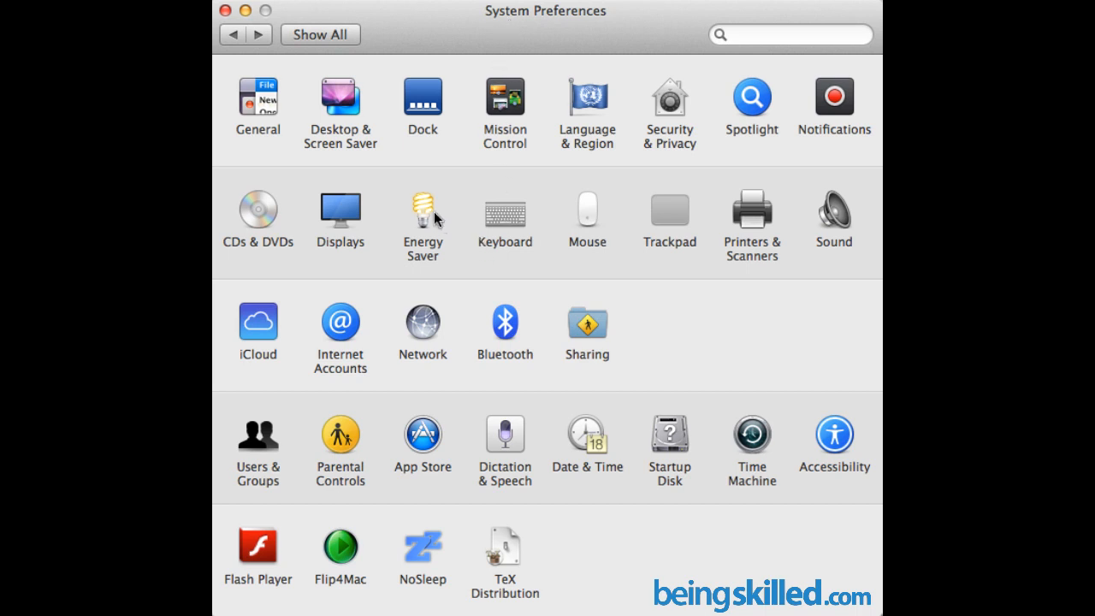
pyautogui.moveTo(431, 212)
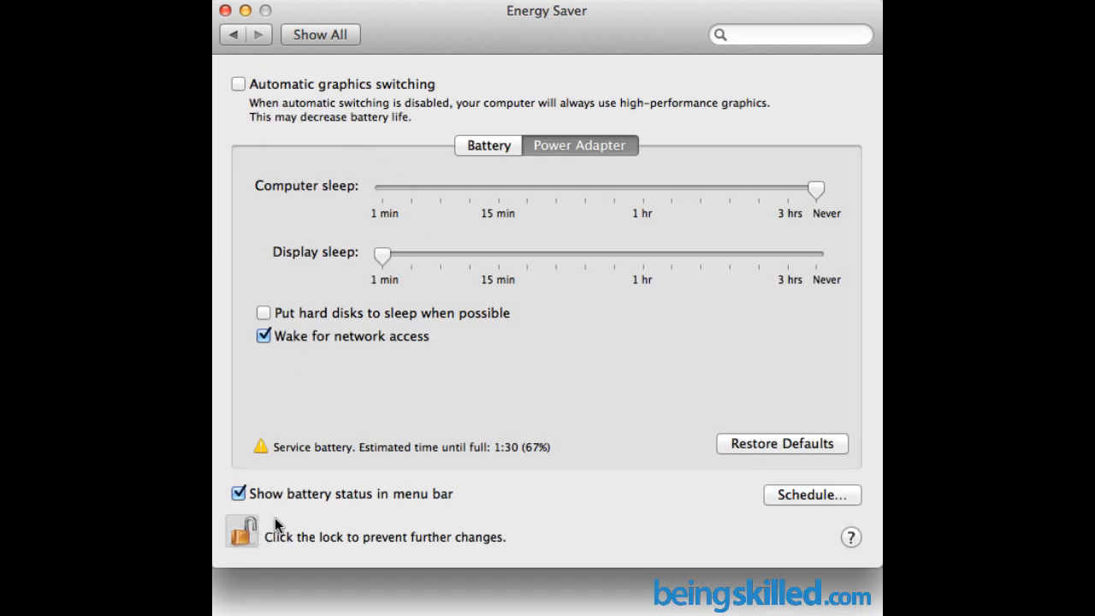
pyautogui.moveTo(250, 521)
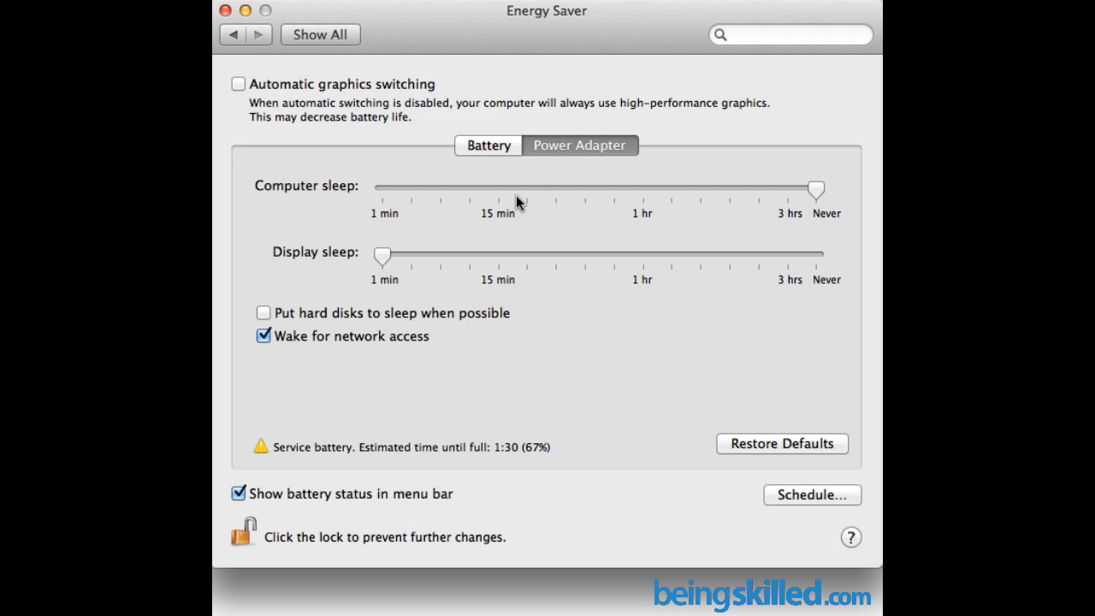
pyautogui.moveTo(344, 266)
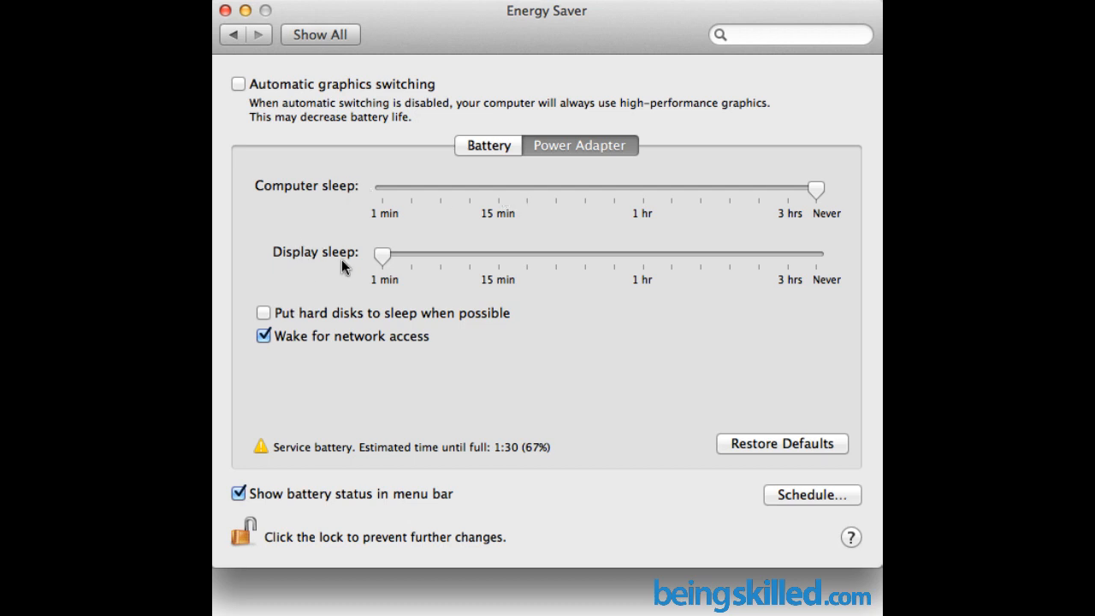
pyautogui.moveTo(342, 260)
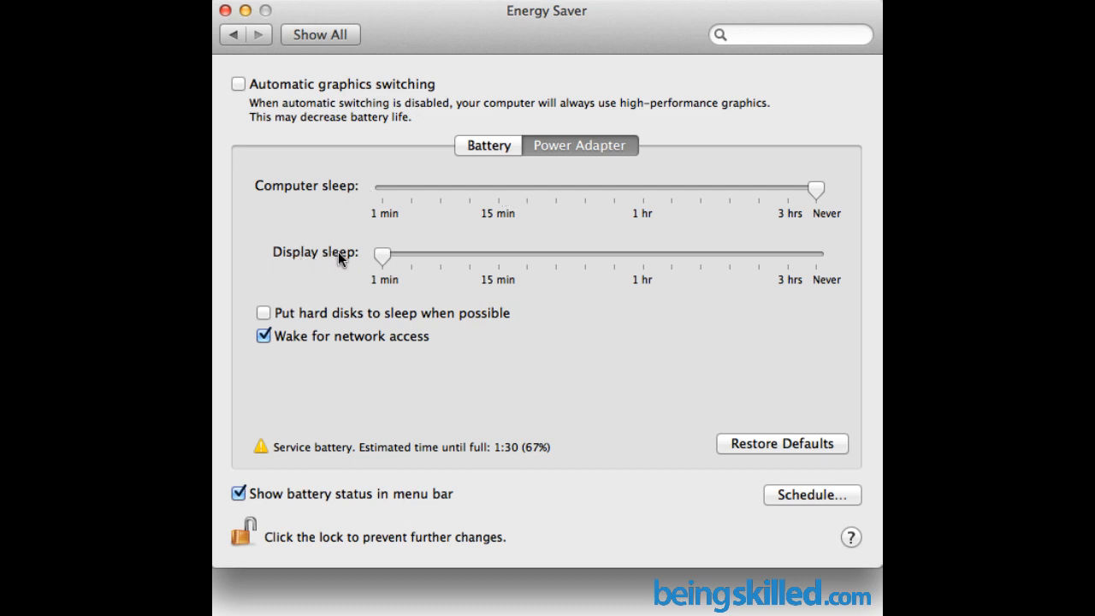
pyautogui.moveTo(483, 184)
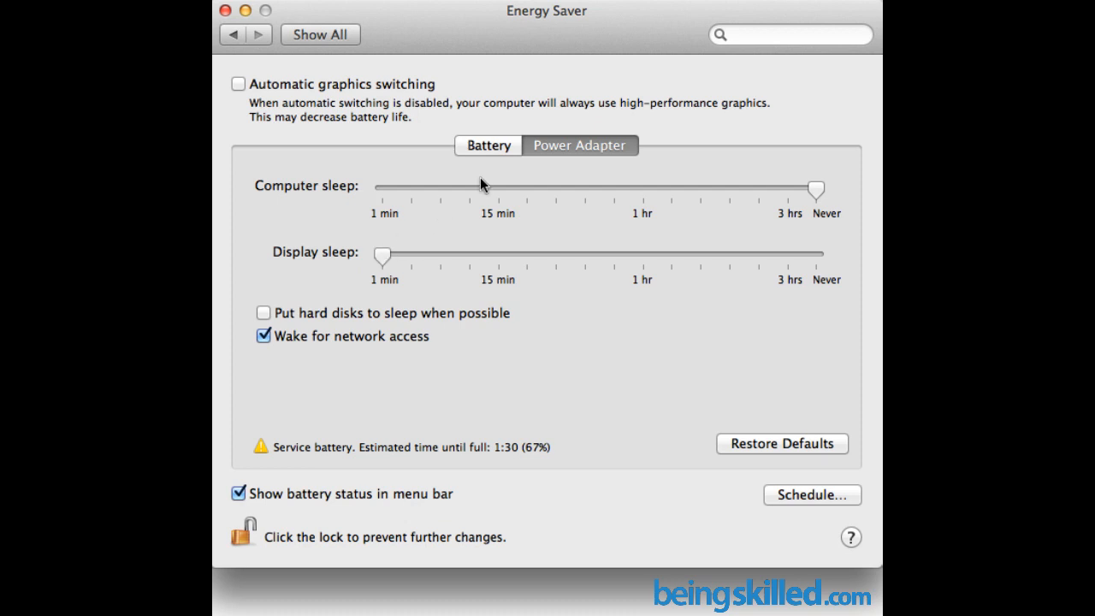
pyautogui.moveTo(501, 140)
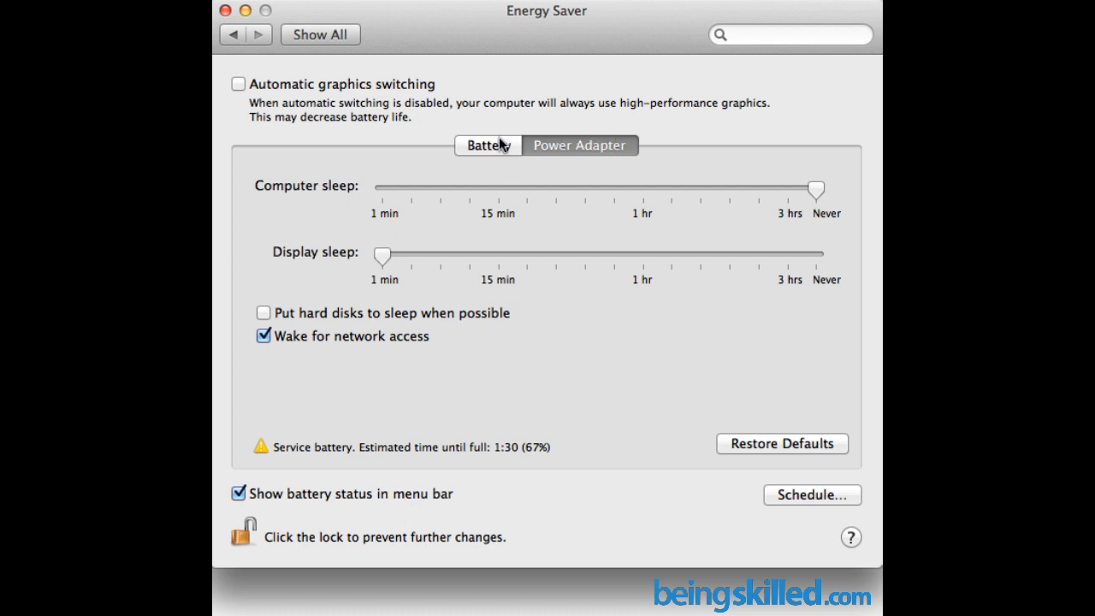
# Switch Energy Saver to the Battery power settings.
pyautogui.click(488, 144)
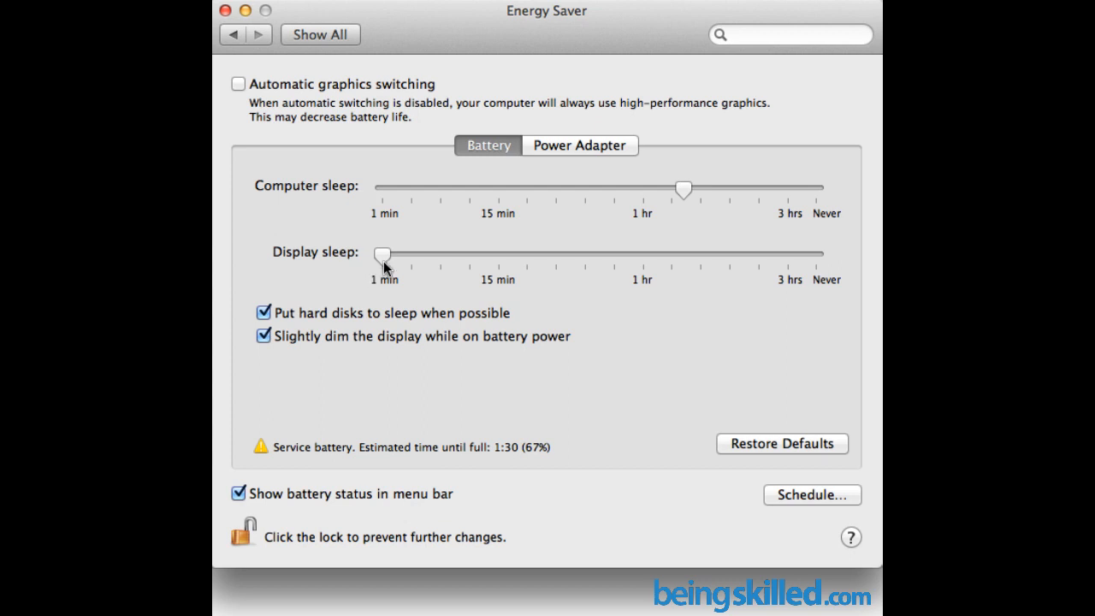
pyautogui.moveTo(383, 257)
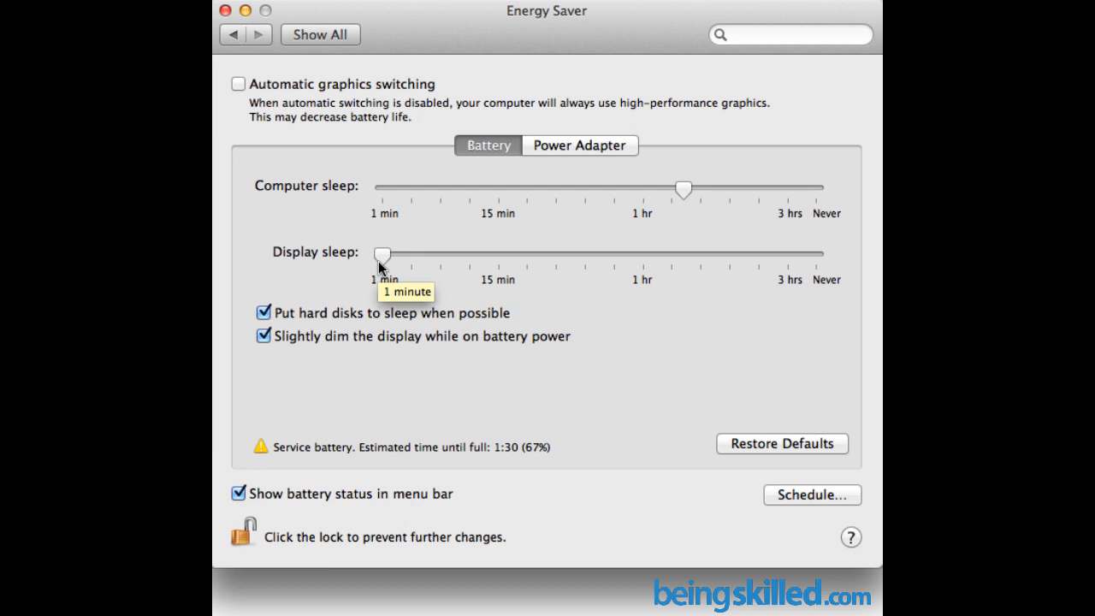
pyautogui.moveTo(318, 53)
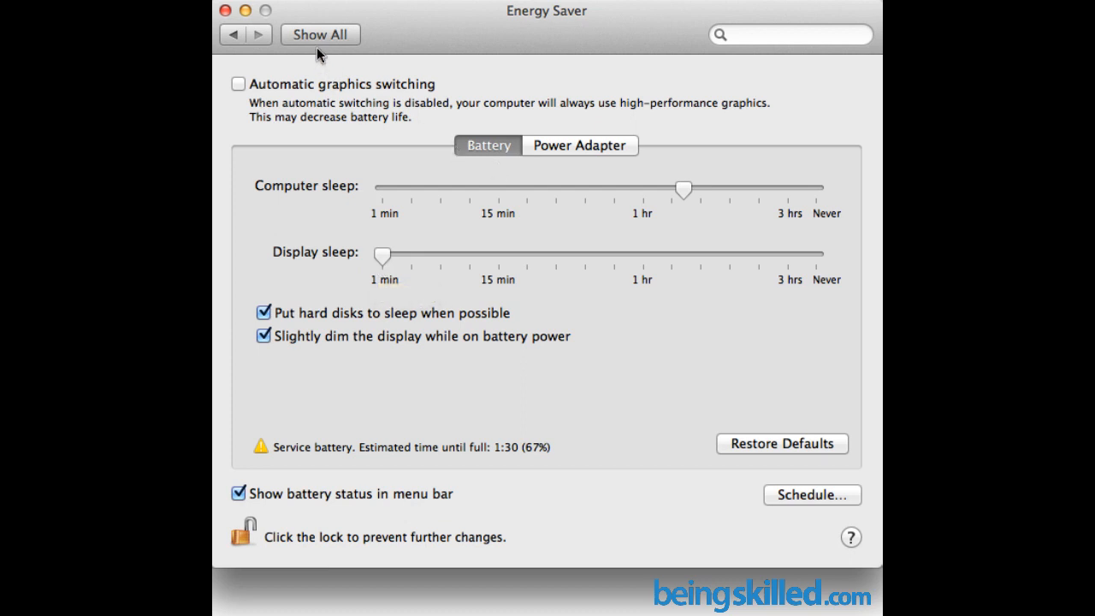
pyautogui.moveTo(314, 82)
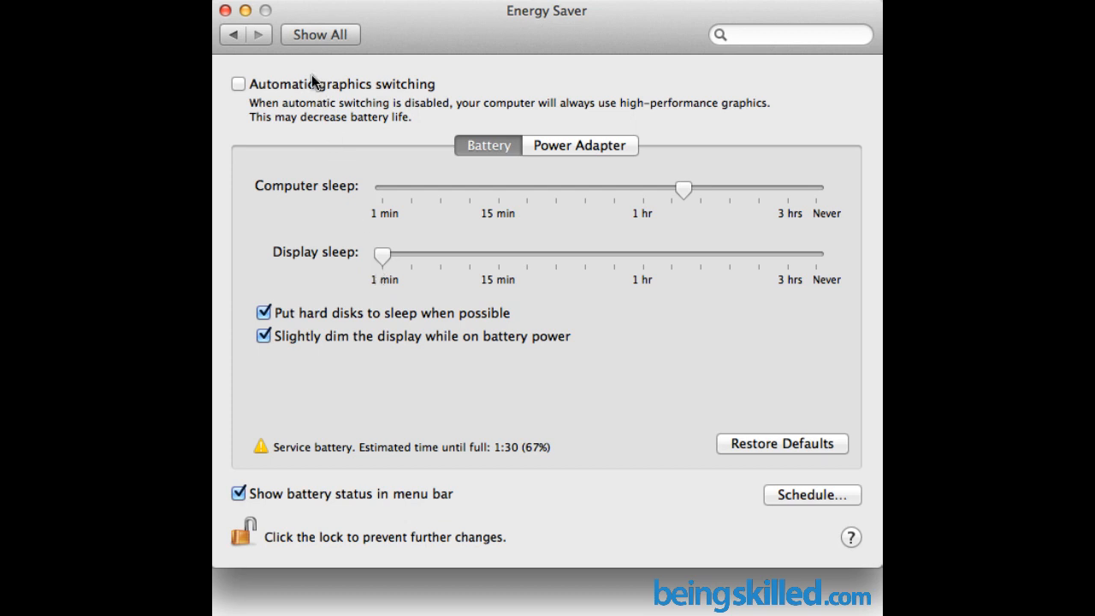
pyautogui.moveTo(267, 207)
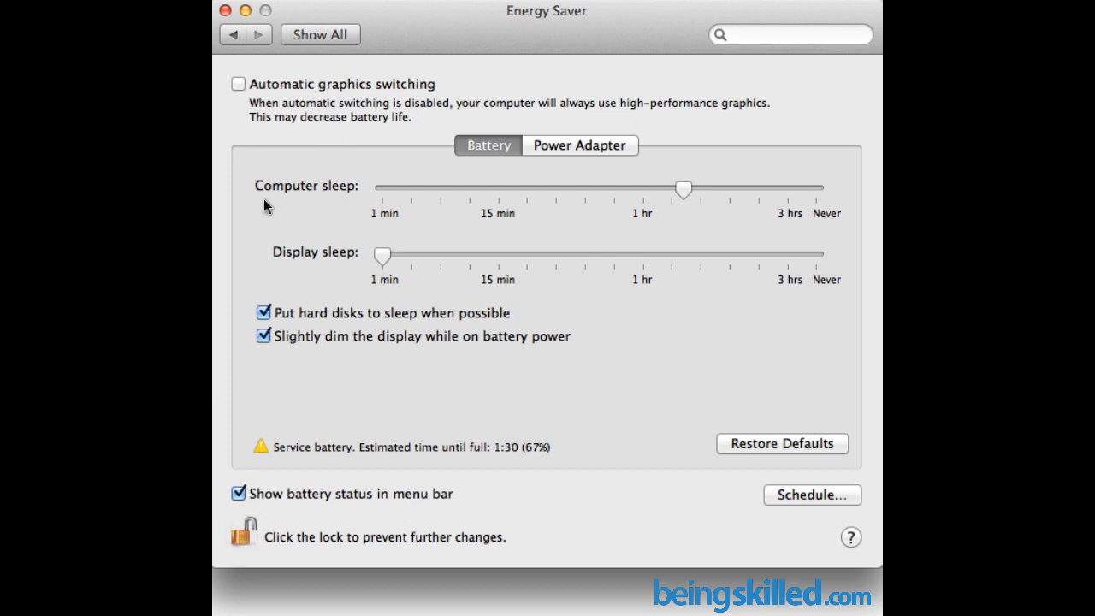
# Return to all preferences and go into Security & Privacy.
pyautogui.click(320, 34)
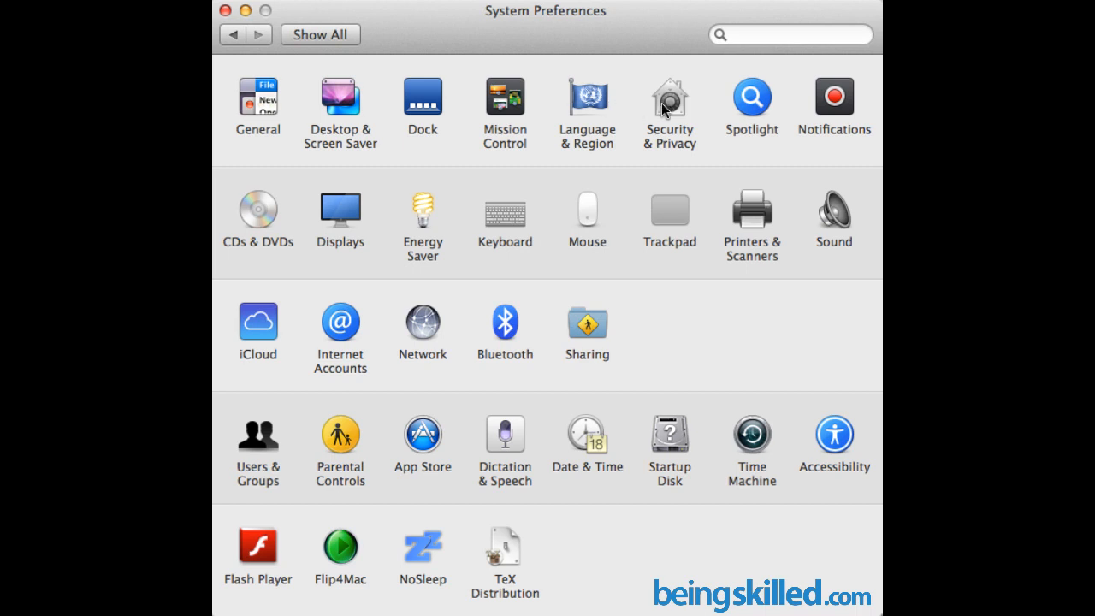
pyautogui.click(671, 101)
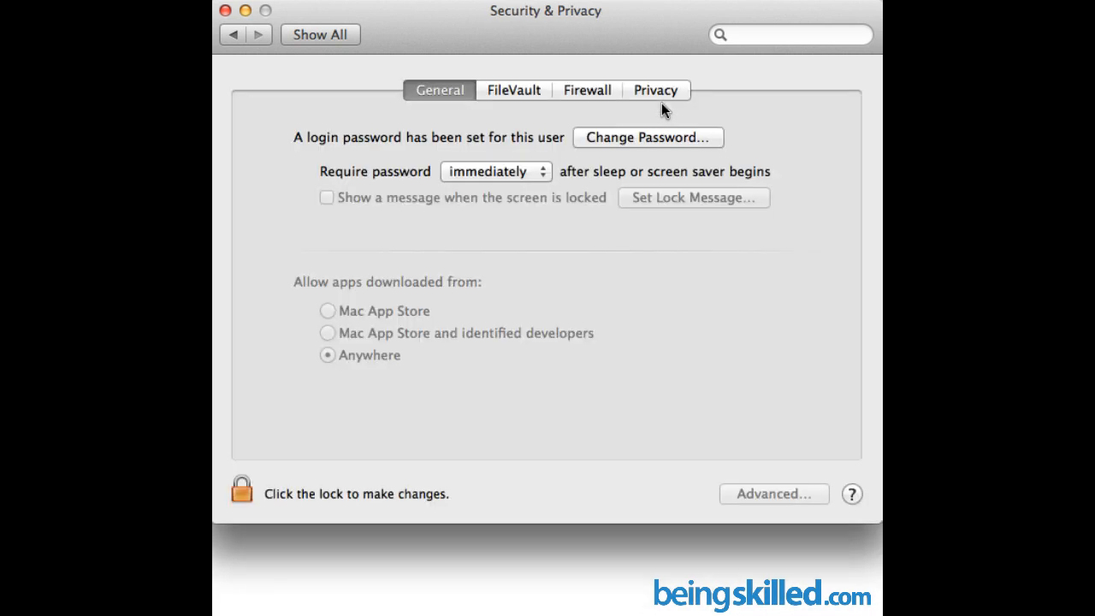
pyautogui.moveTo(413, 126)
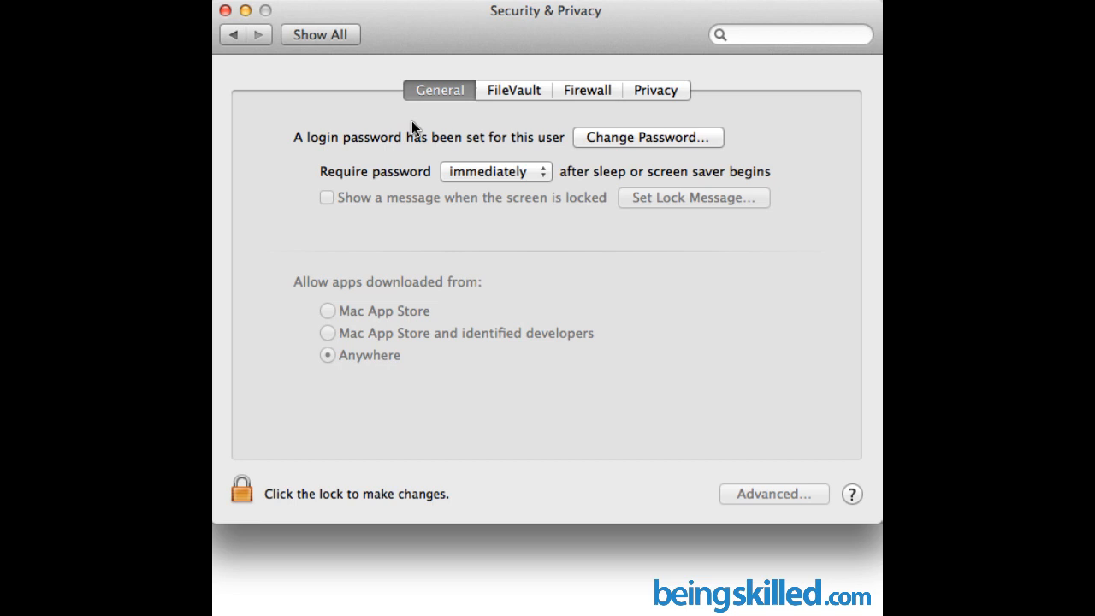
pyautogui.moveTo(434, 113)
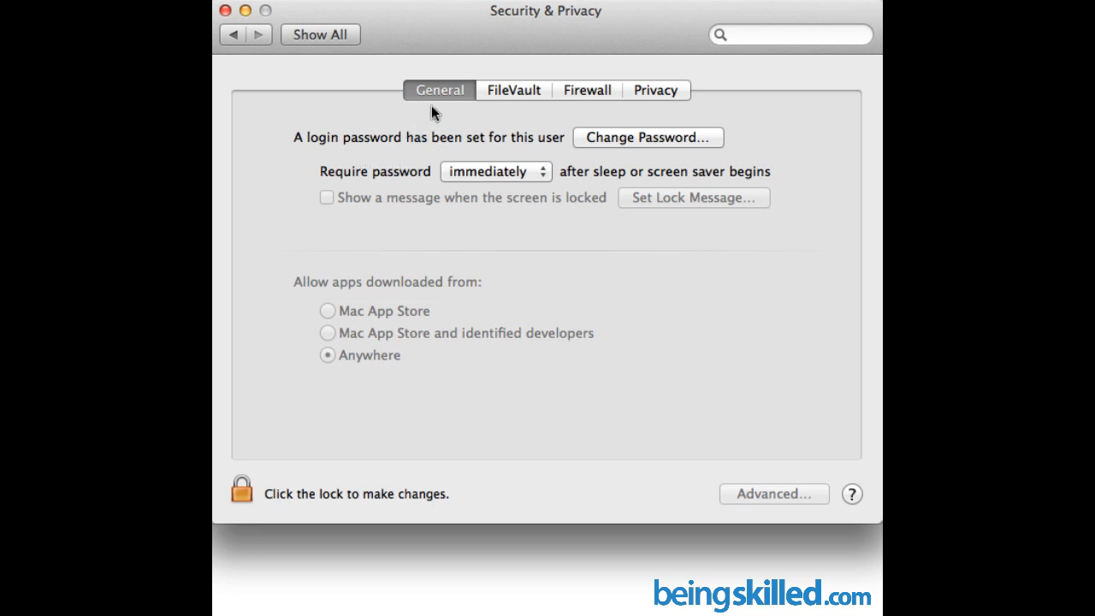
pyautogui.moveTo(301, 157)
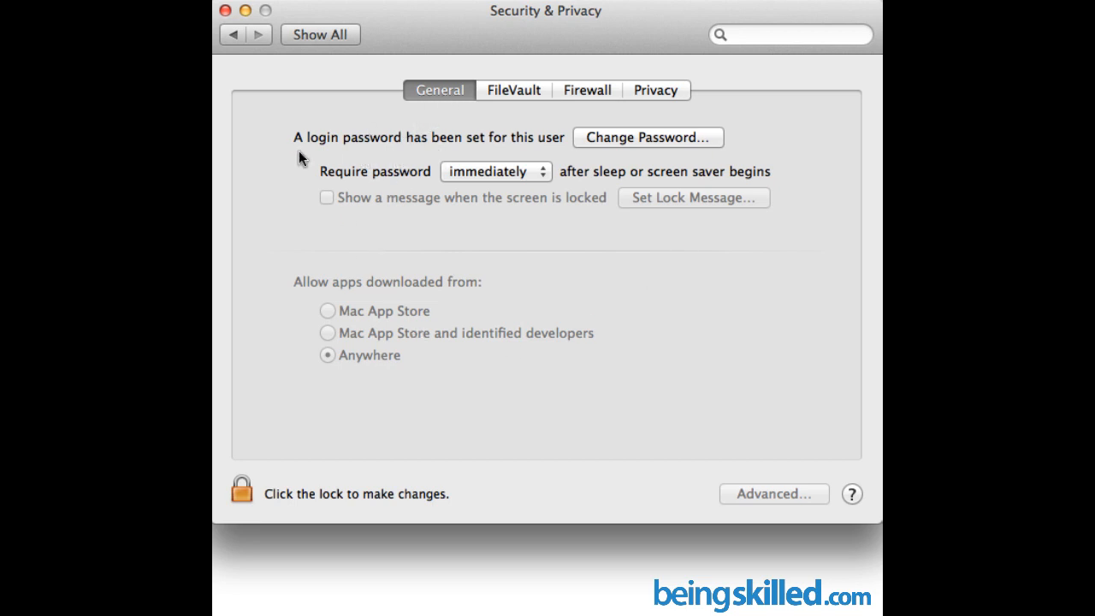
pyautogui.moveTo(314, 154)
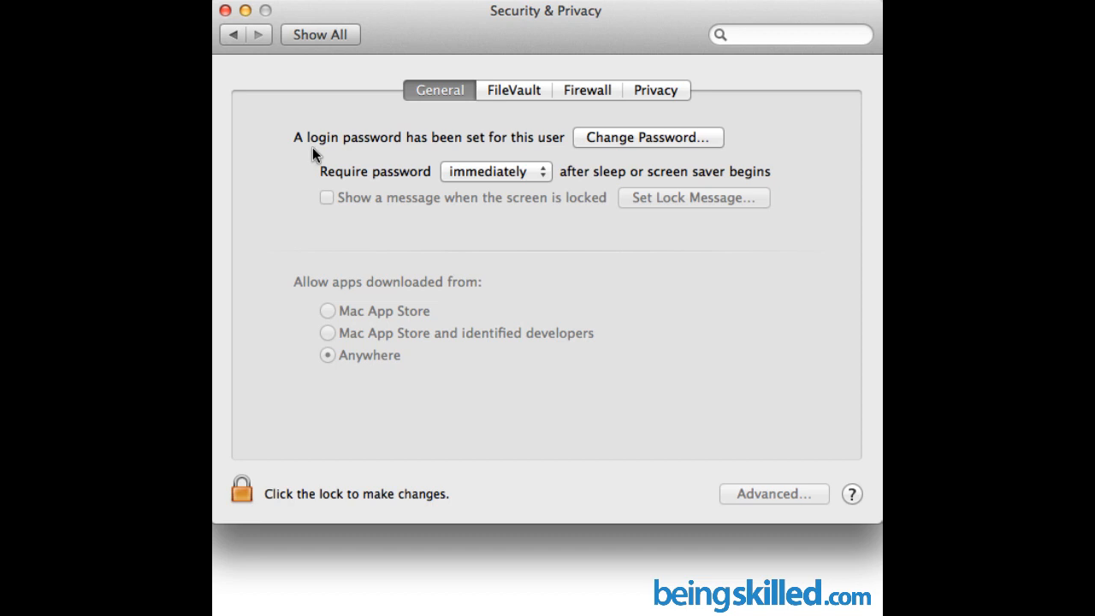
pyautogui.moveTo(388, 150)
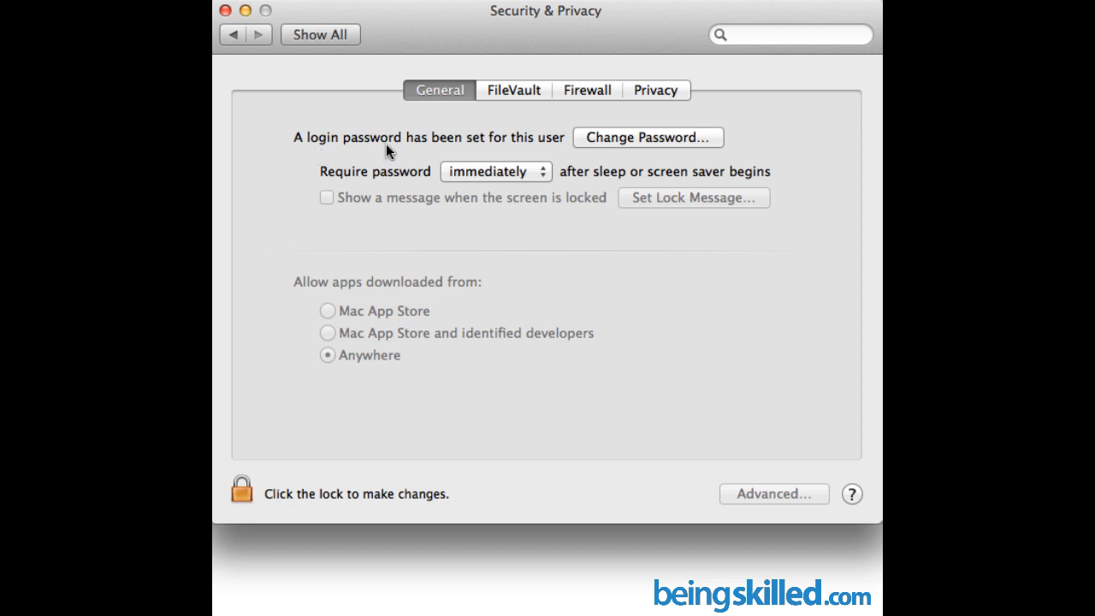
pyautogui.moveTo(643, 145)
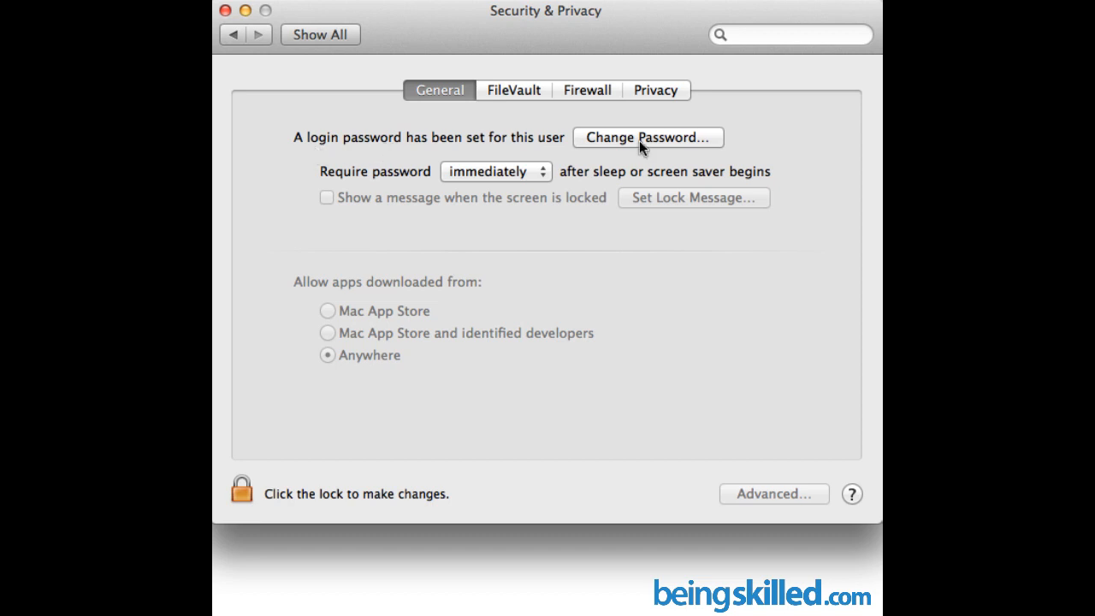
pyautogui.moveTo(708, 146)
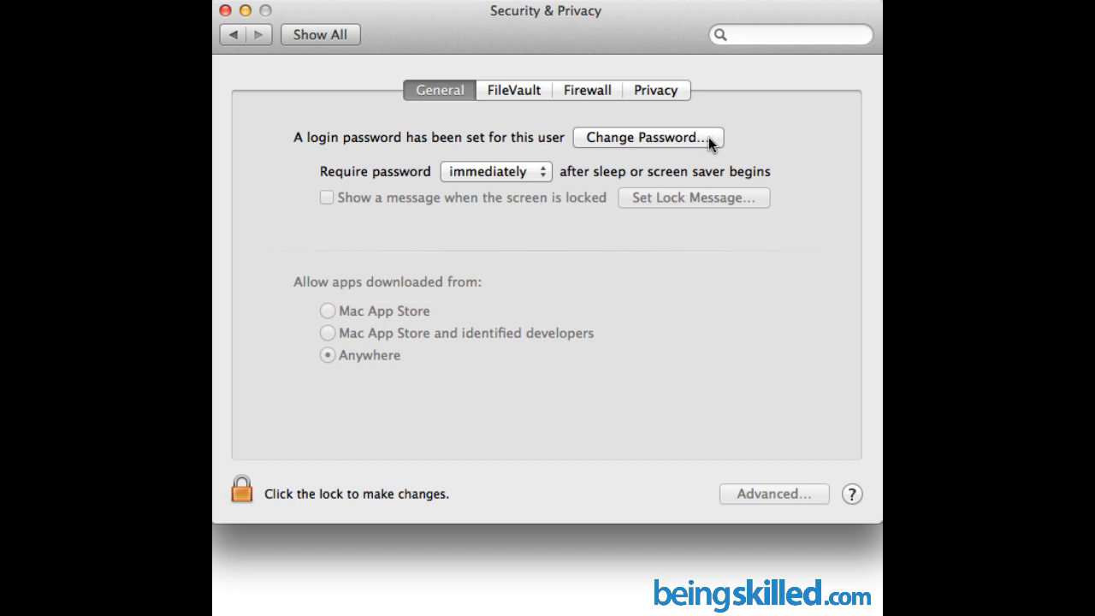
pyautogui.moveTo(664, 130)
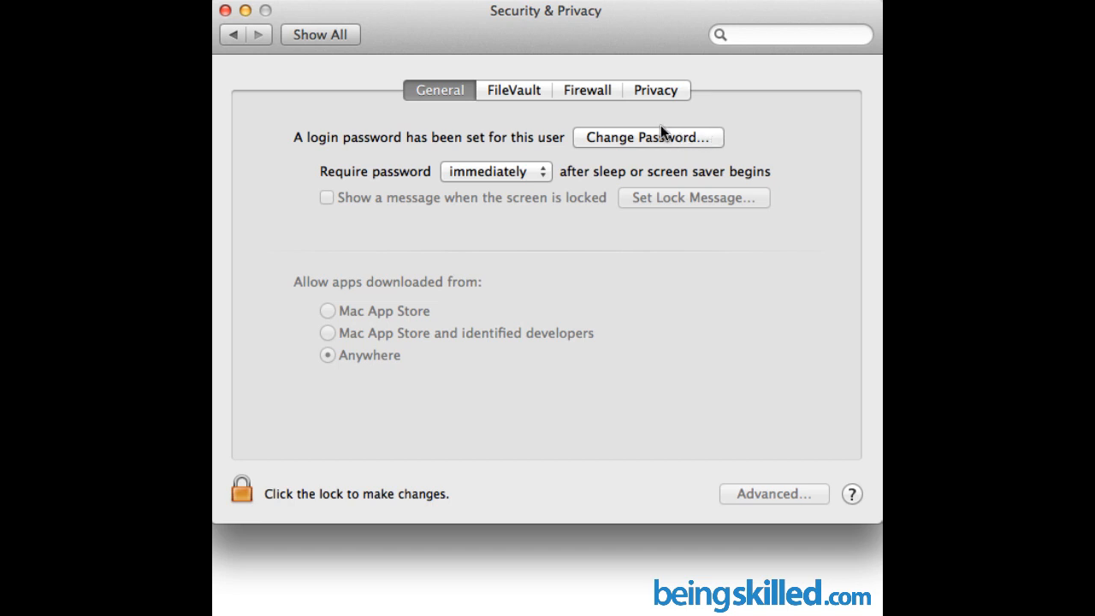
pyautogui.moveTo(710, 145)
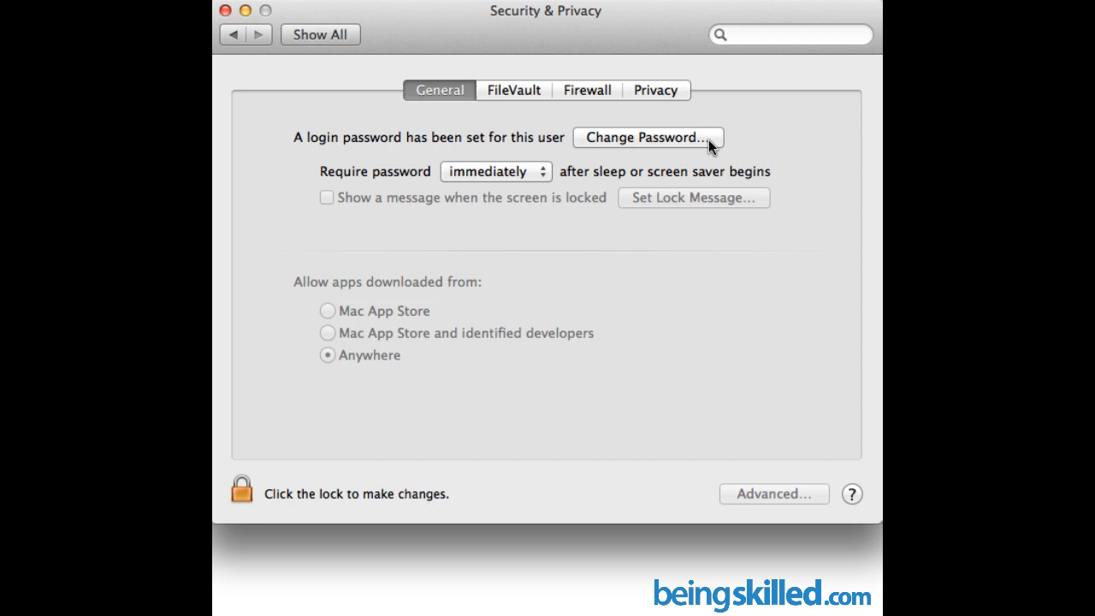
pyautogui.moveTo(631, 144)
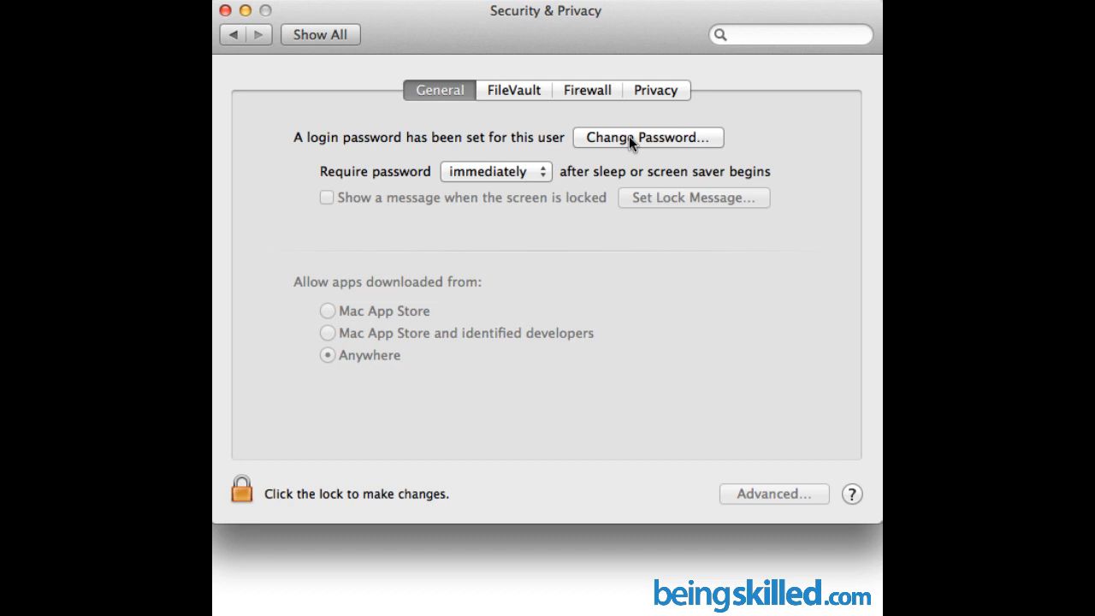
pyautogui.moveTo(424, 116)
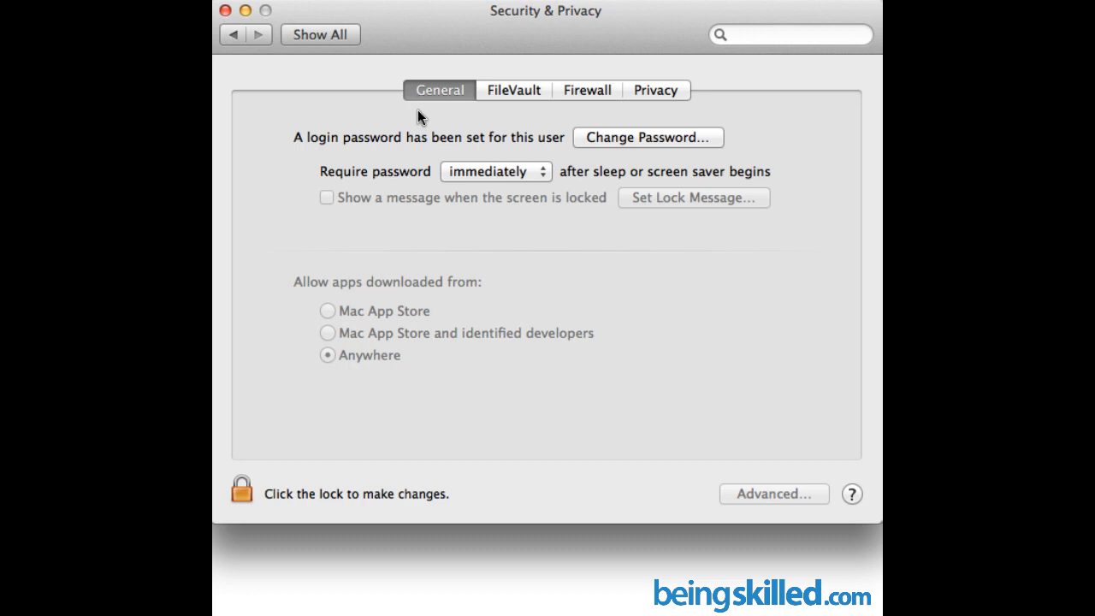
pyautogui.moveTo(410, 112)
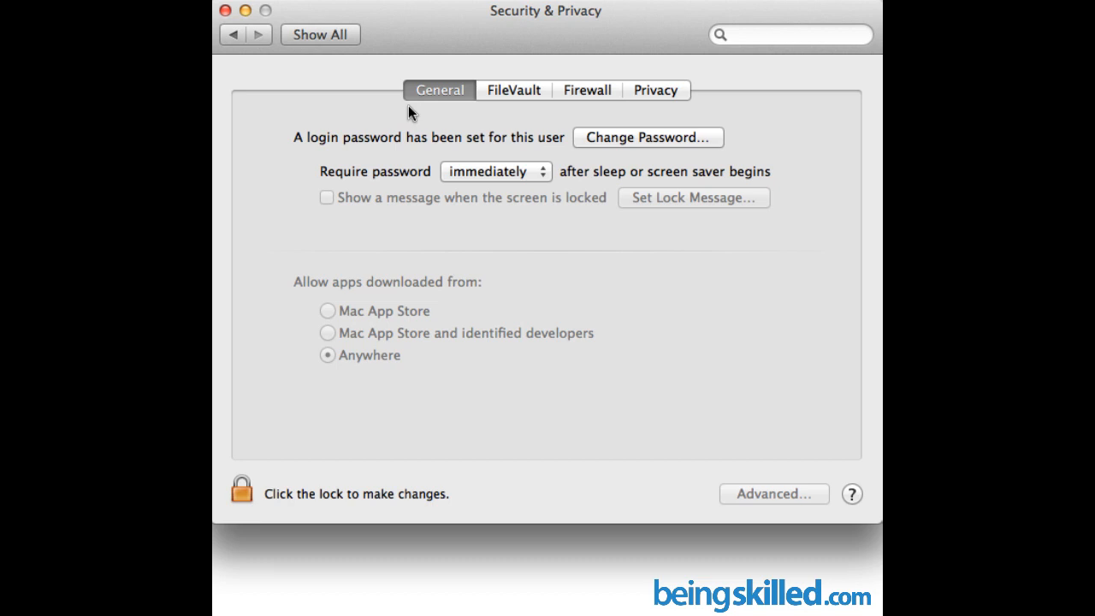
pyautogui.moveTo(486, 183)
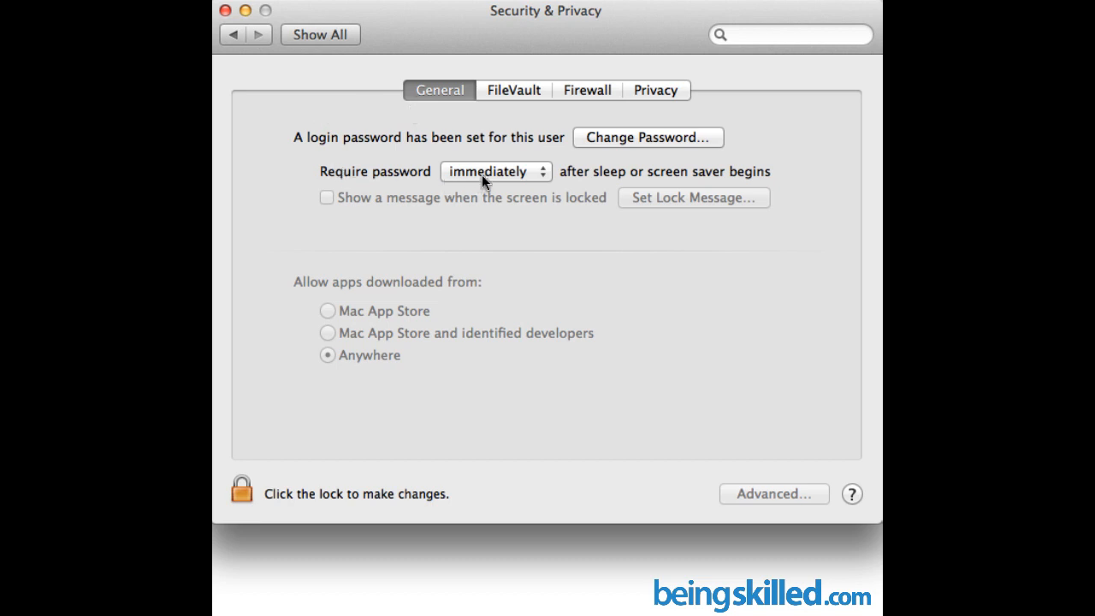
pyautogui.moveTo(551, 171)
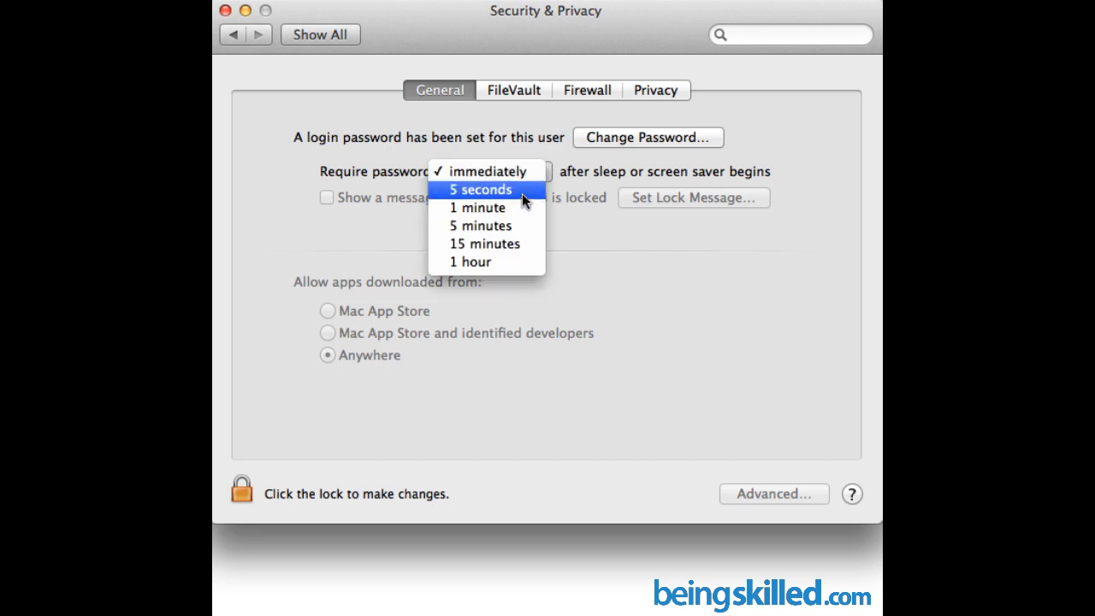
pyautogui.moveTo(477, 209)
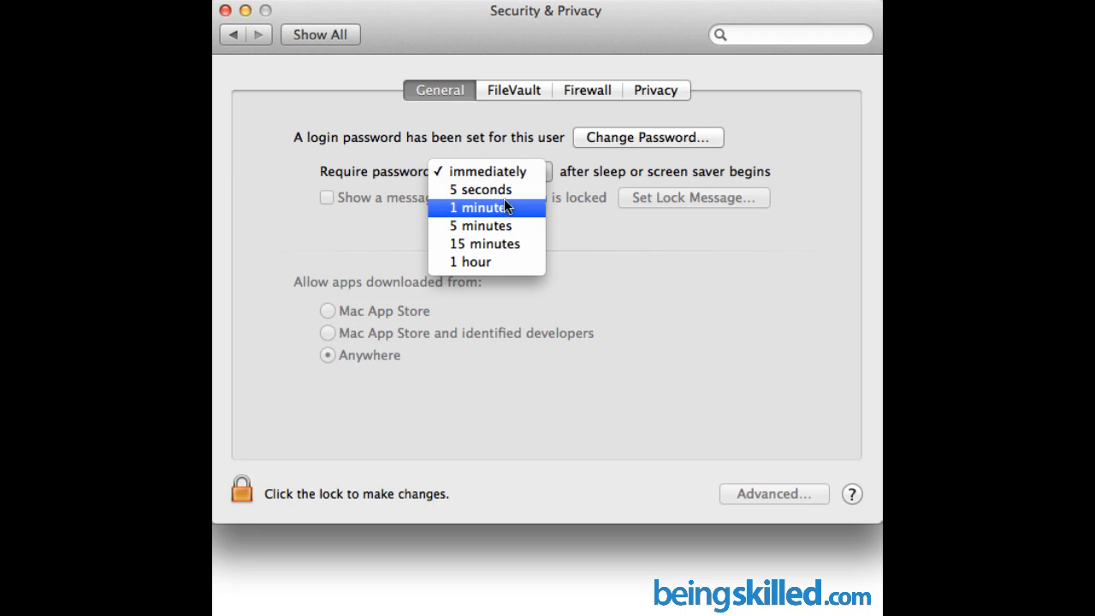
pyautogui.moveTo(486, 225)
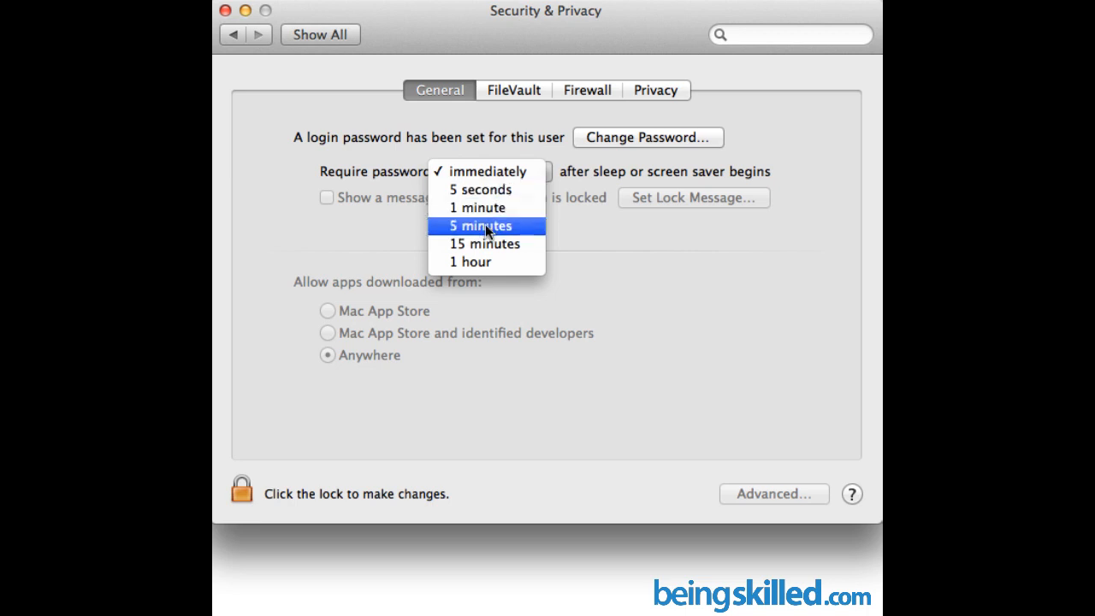
pyautogui.moveTo(504, 198)
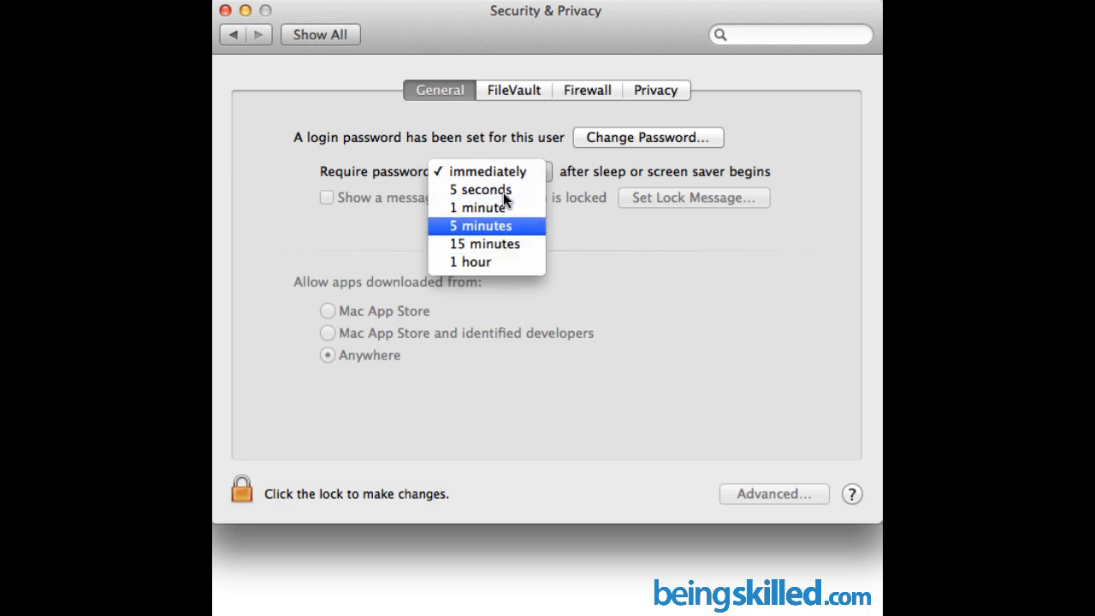
pyautogui.moveTo(493, 233)
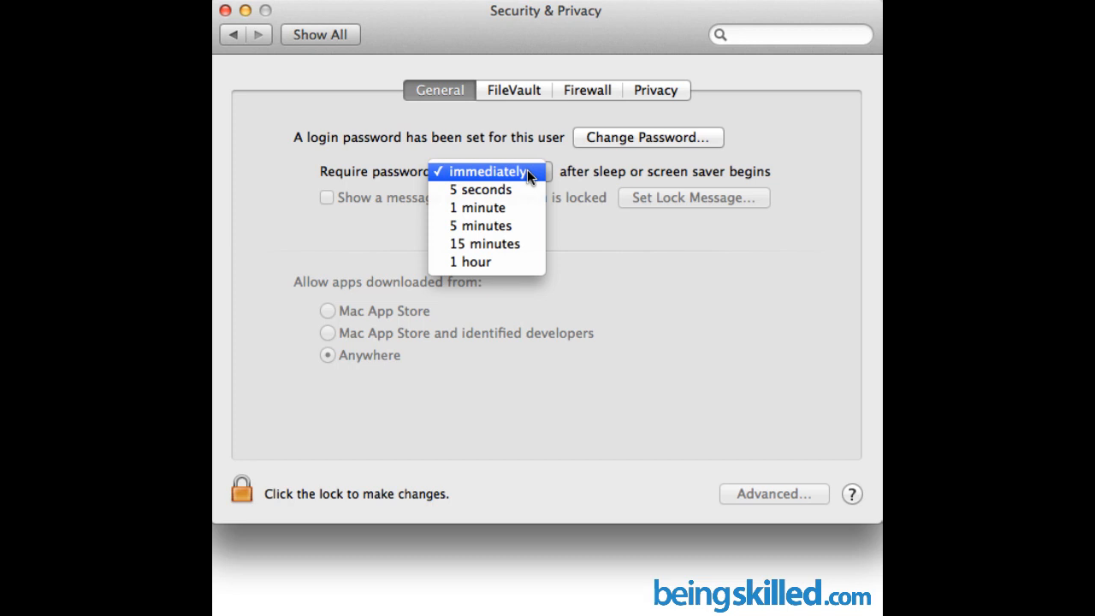
pyautogui.moveTo(376, 175)
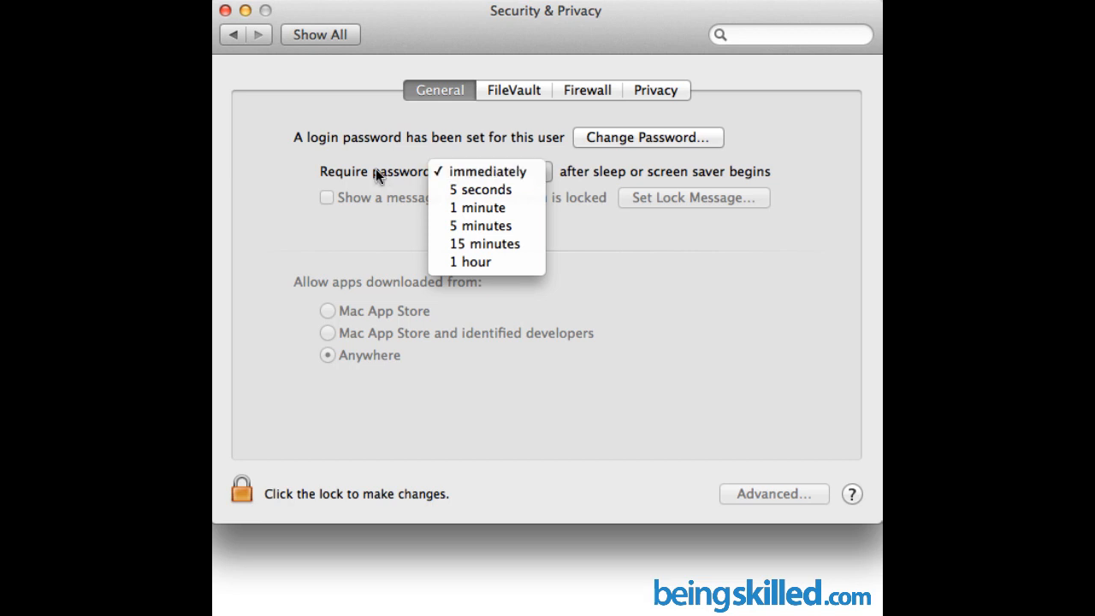
pyautogui.click(486, 171)
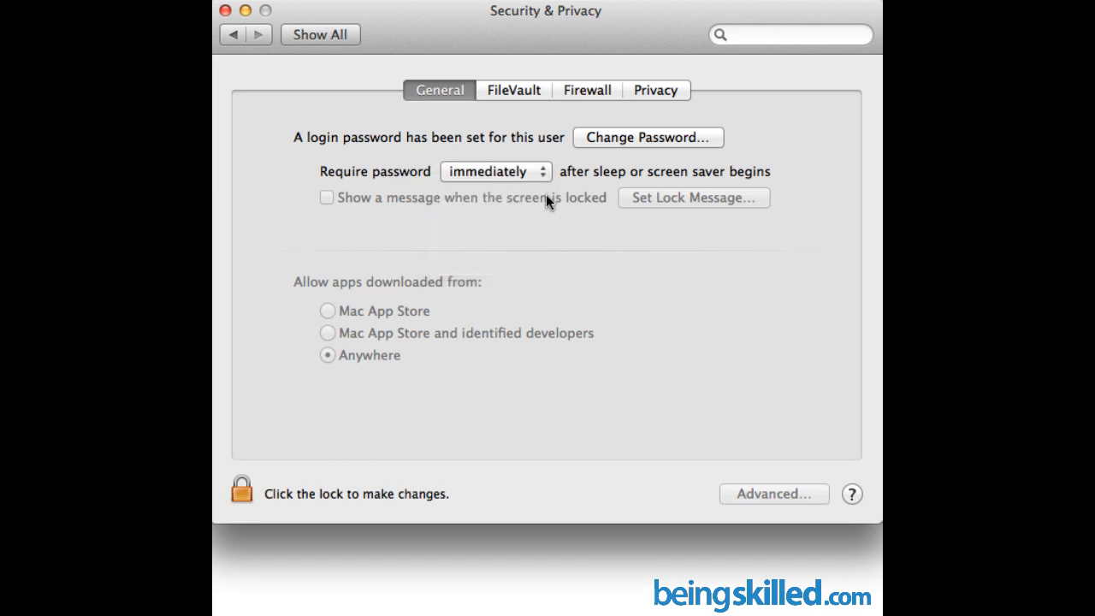